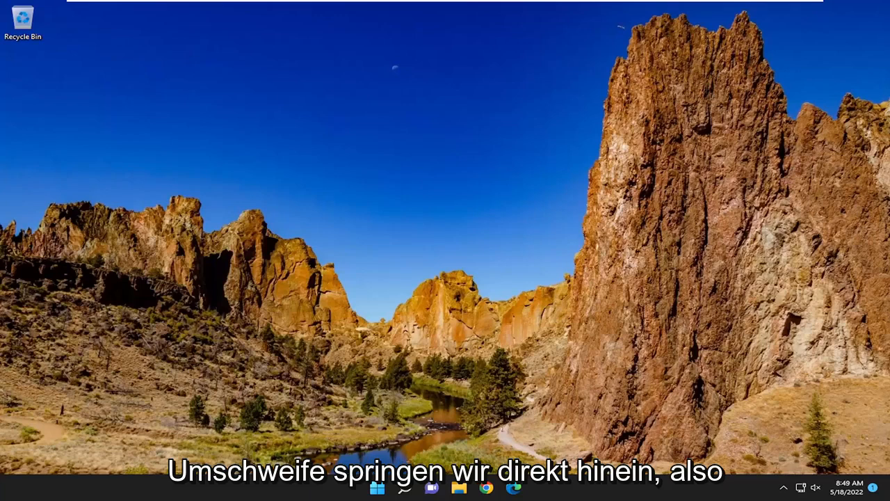
{"action": "mouse_move", "coordinate": [581, 260]}
{"action": "type", "text": "s"}
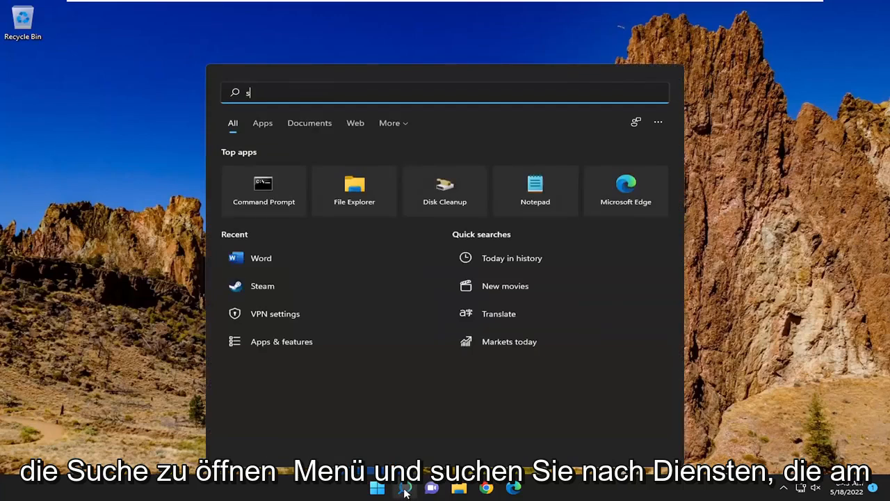
Step: Search Windows for 'services' to open the Services console
{"action": "type", "text": "ervices"}
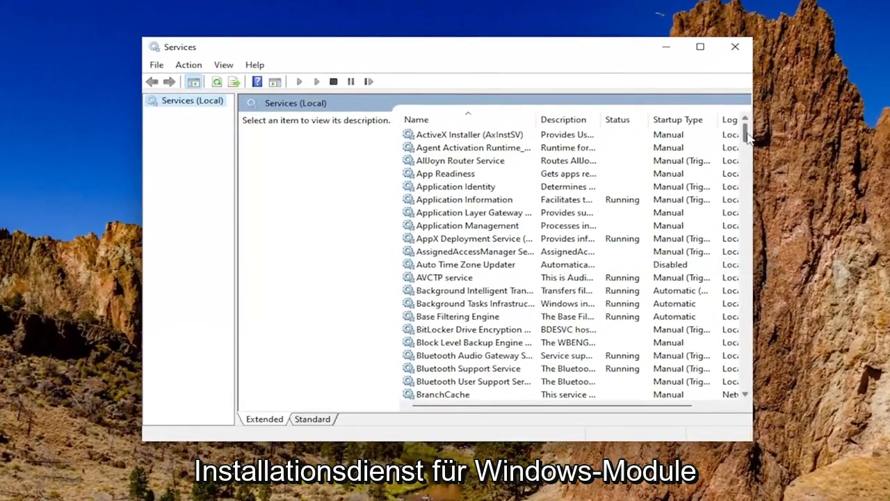
Step: Start the Windows Installer service from its Properties dialog and confirm
{"action": "scroll", "scroll_direction": "down", "scroll_amount": 3}
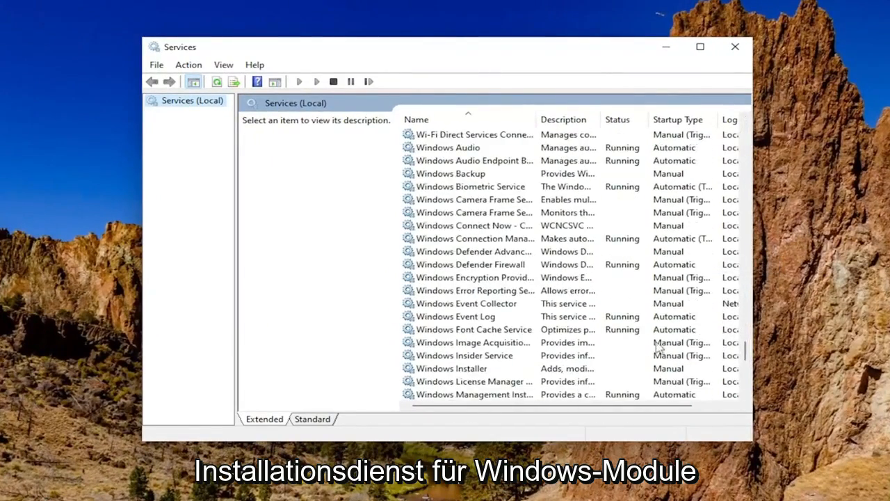
{"action": "double_click", "coordinate": [452, 368]}
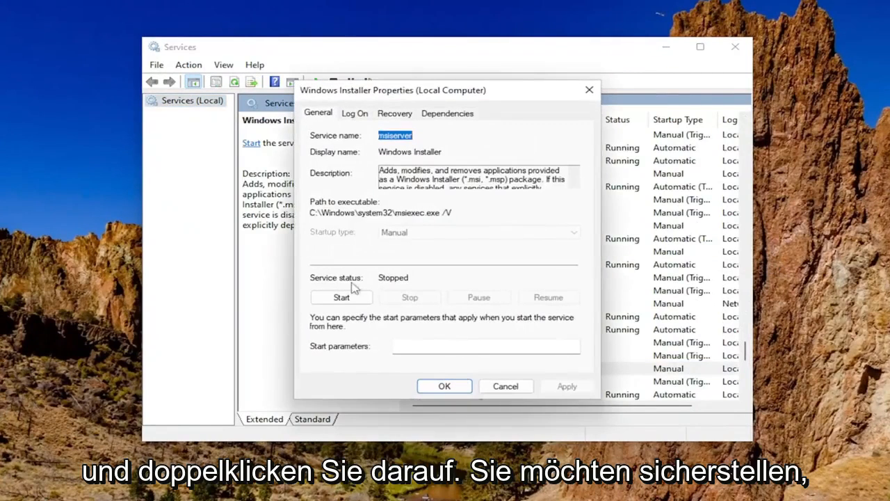
{"action": "left_click", "coordinate": [340, 297]}
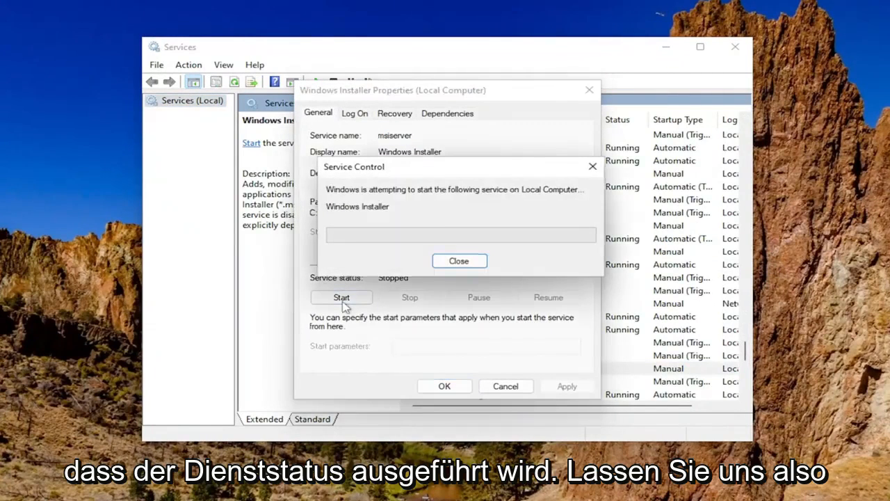
{"action": "left_click", "coordinate": [459, 260]}
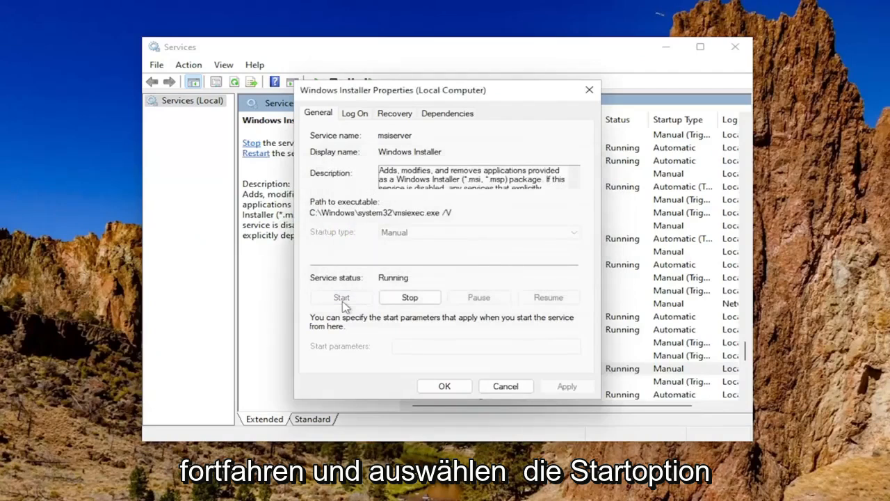
{"action": "mouse_move", "coordinate": [532, 400]}
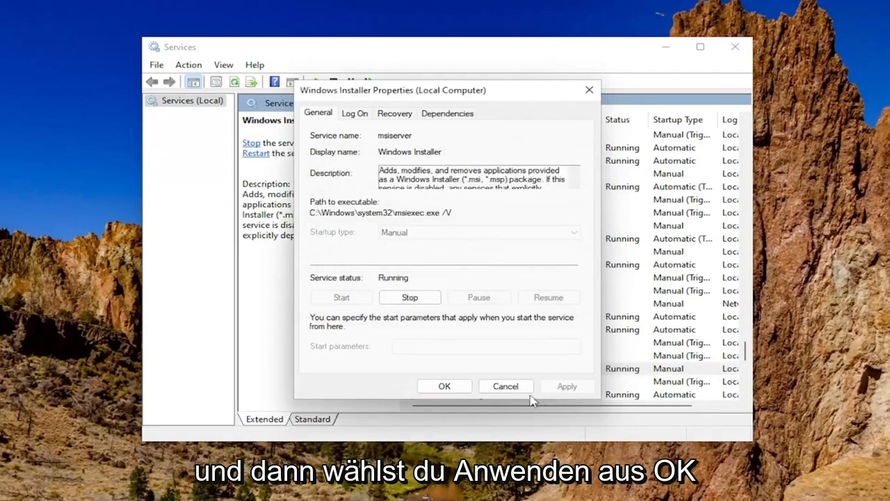
{"action": "mouse_move", "coordinate": [379, 238]}
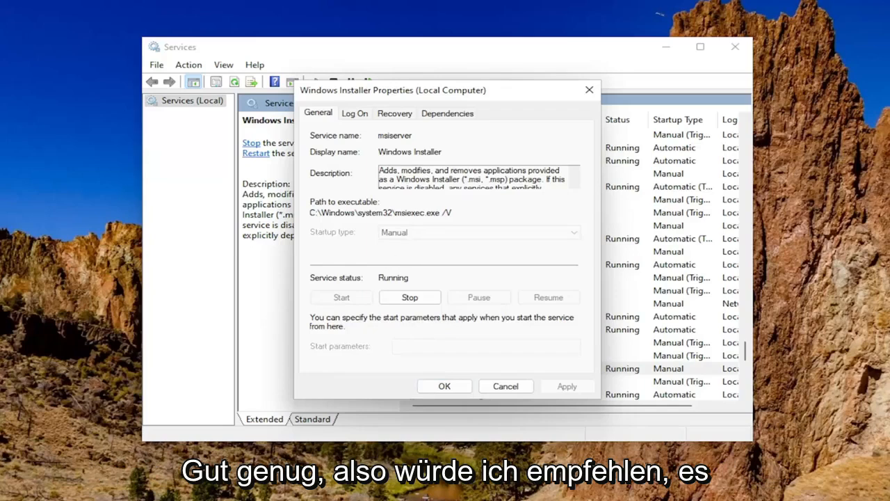
{"action": "mouse_move", "coordinate": [653, 222]}
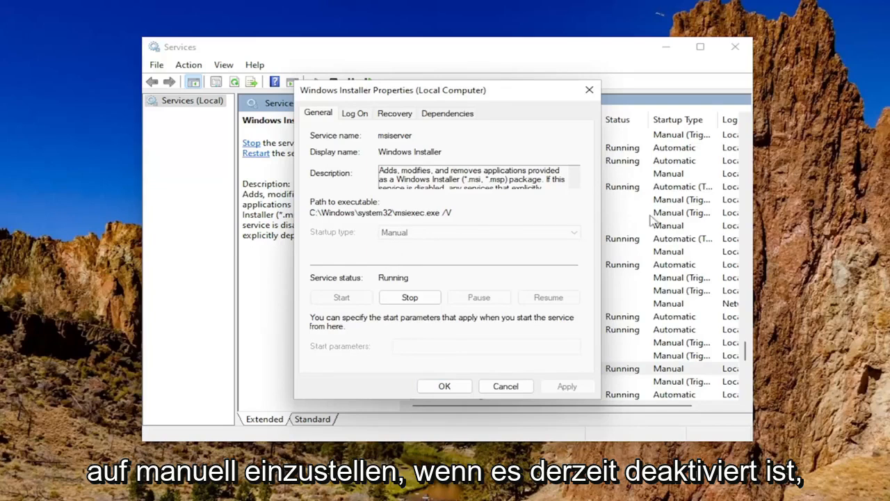
{"action": "mouse_move", "coordinate": [601, 315]}
{"action": "type", "text": "cmd"}
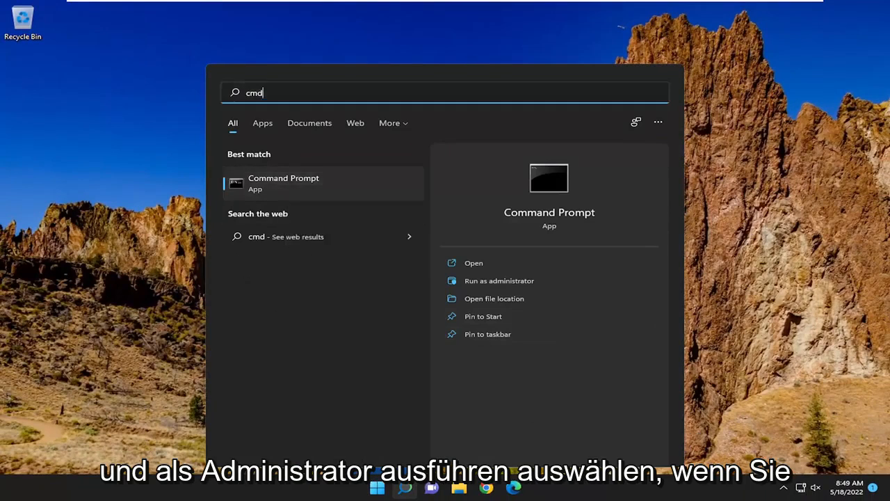
Step: Run Command Prompt as administrator and approve the User Account Control prompt
{"action": "left_click", "coordinate": [499, 281]}
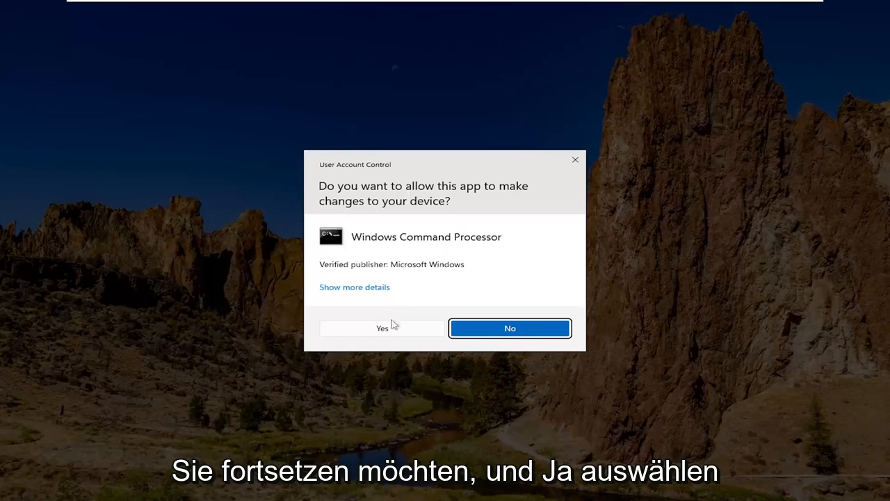
{"action": "left_click", "coordinate": [381, 327]}
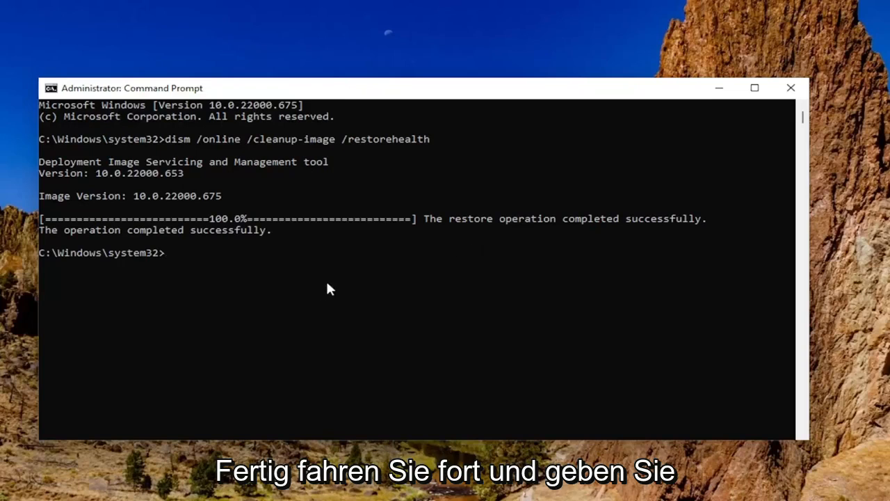
Step: Enter 'chkdsk /r' to schedule a disk check with repair on next restart
{"action": "type", "text": "chkds"}
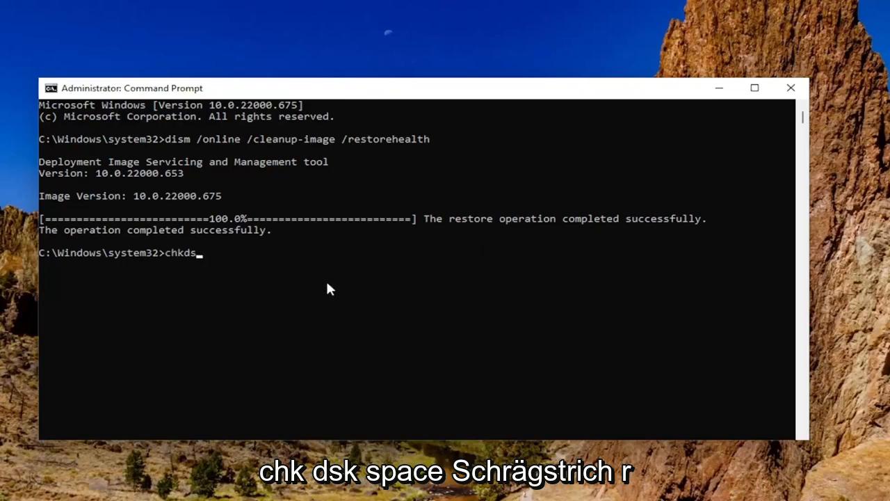
{"action": "type", "text": "k /r"}
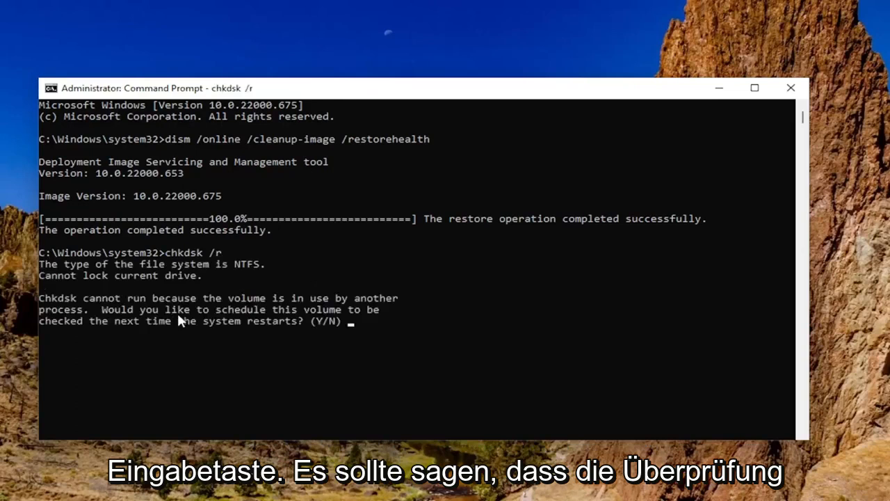
{"action": "mouse_move", "coordinate": [229, 313]}
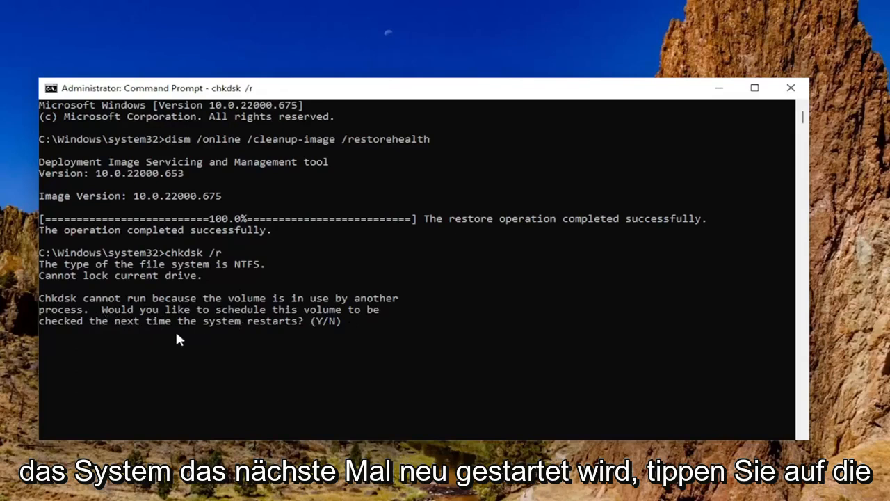
{"action": "mouse_move", "coordinate": [248, 330]}
{"action": "type", "text": "y"}
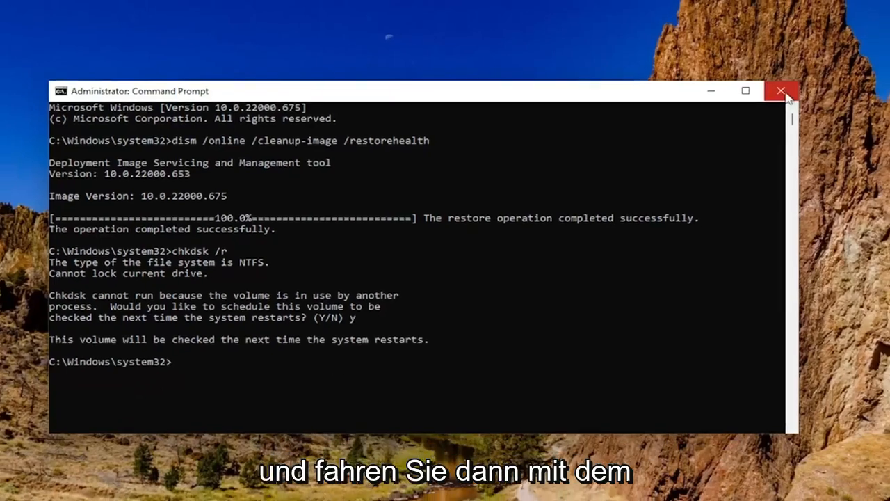
{"action": "right_click", "coordinate": [377, 486]}
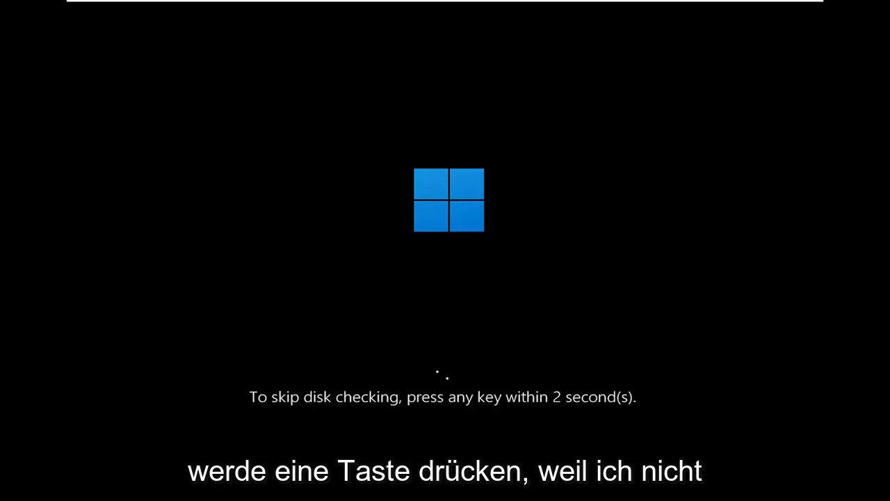
Step: Press Space during startup to skip the scheduled disk check
{"action": "key", "text": "space"}
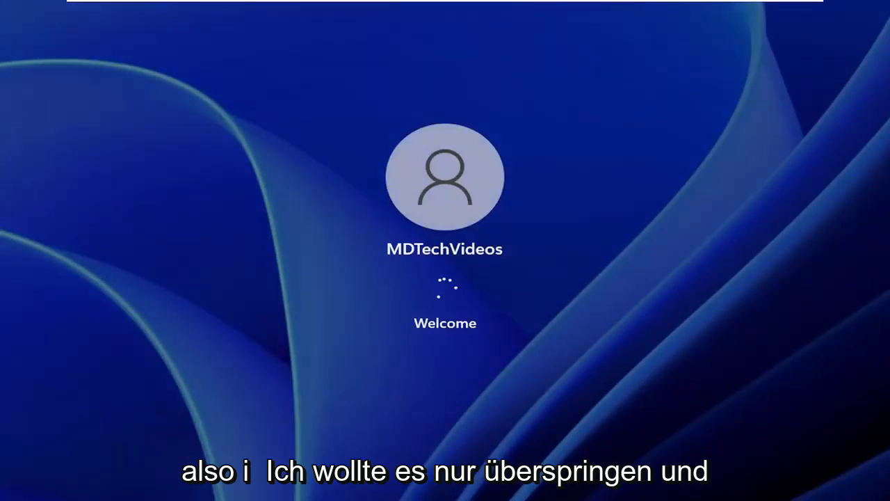